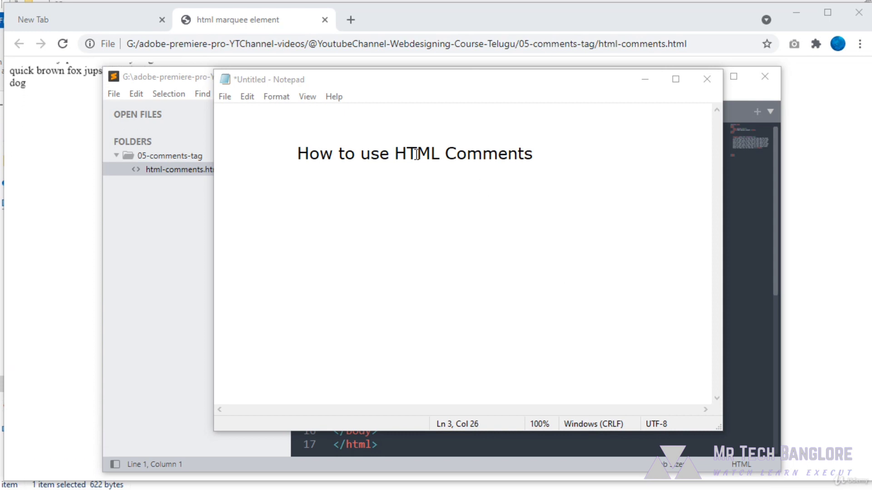
Return to html-comments.html in the editor with the cursor above the marquee element
double_click(487, 153)
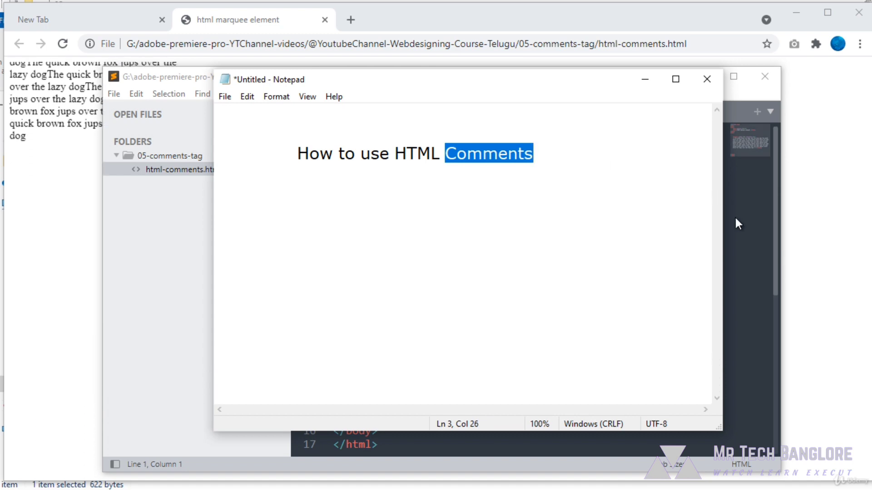
left_click(707, 79)
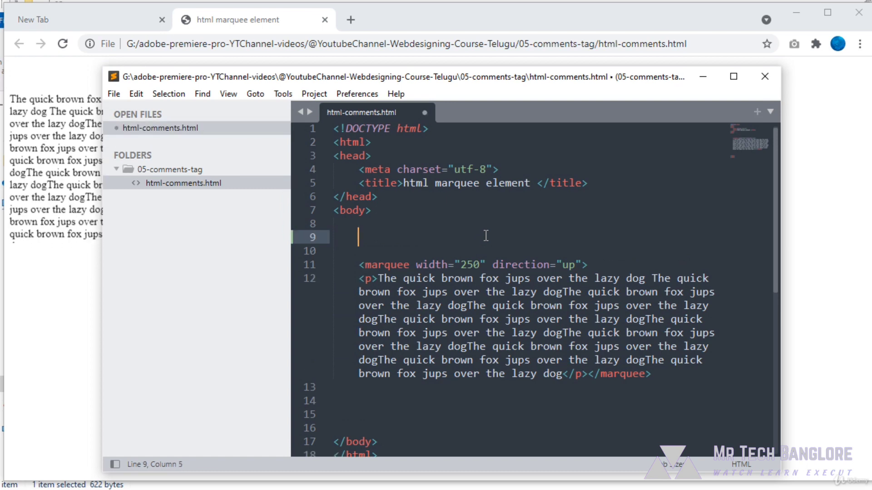
Wrap the marquee block in an HTML comment: <!-- above it and --> below it
type("<!")
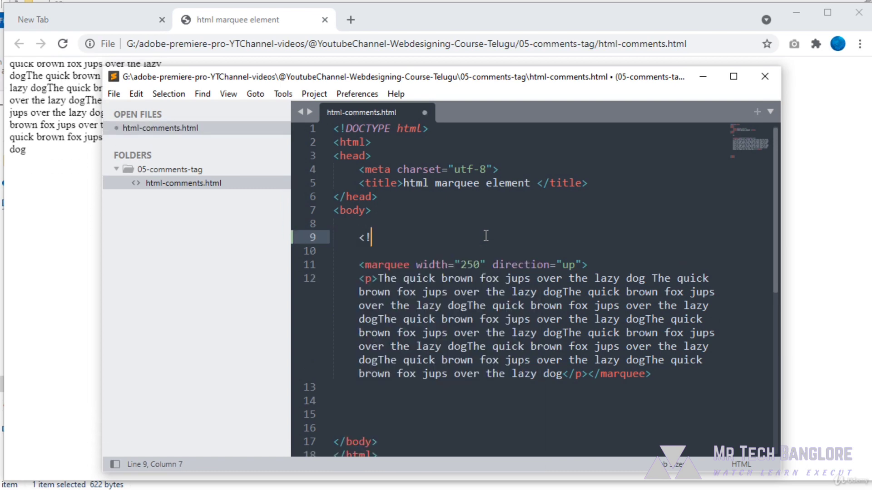
type("--")
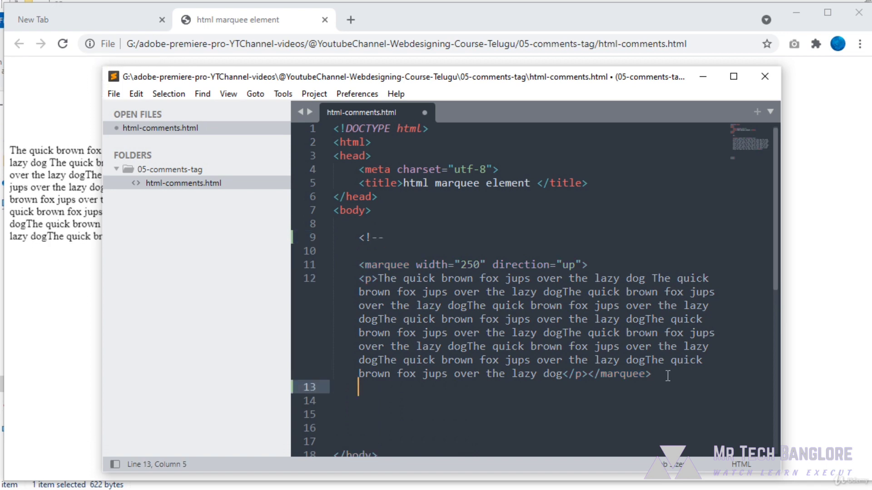
type("--")
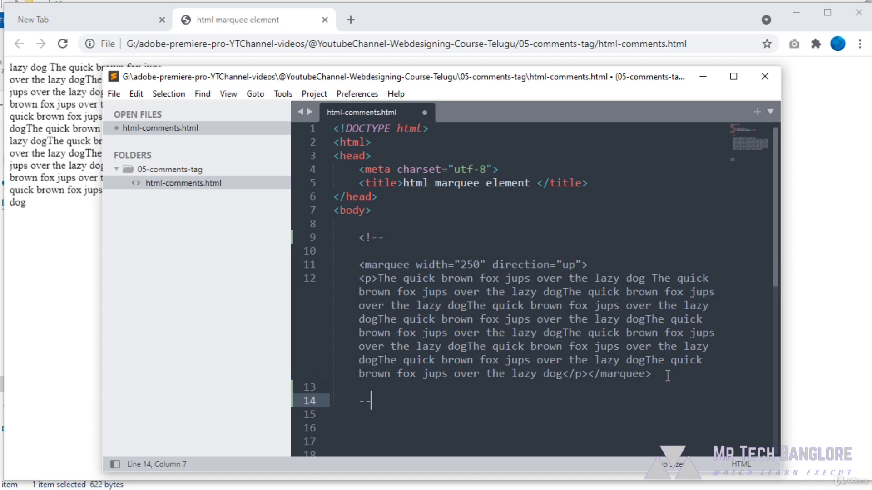
type(">")
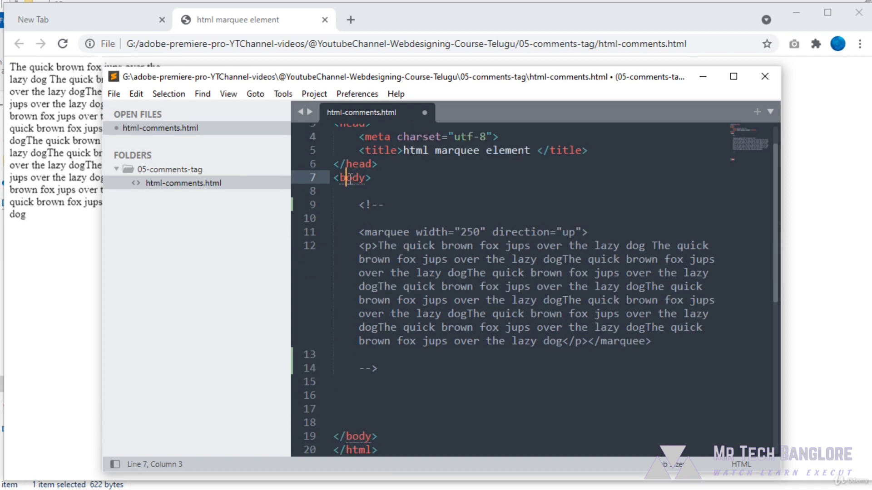
double_click(351, 178)
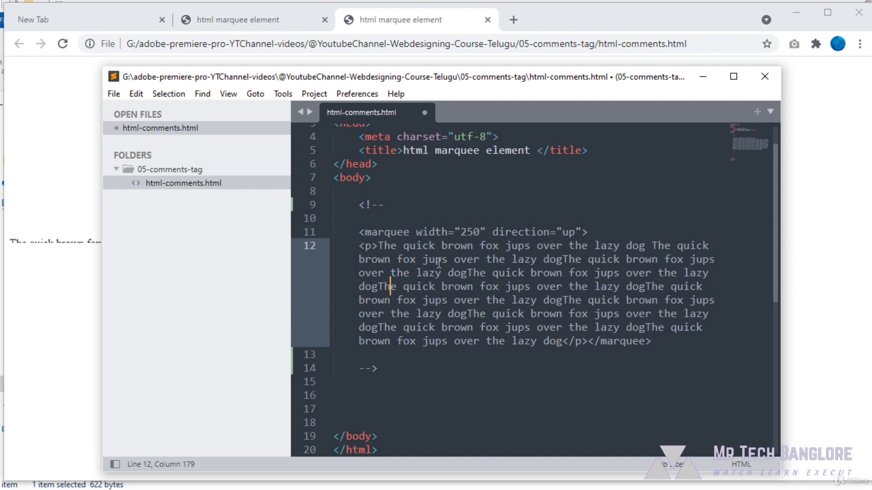
Save html-comments.html with the marquee commented out
key("ctrl+s")
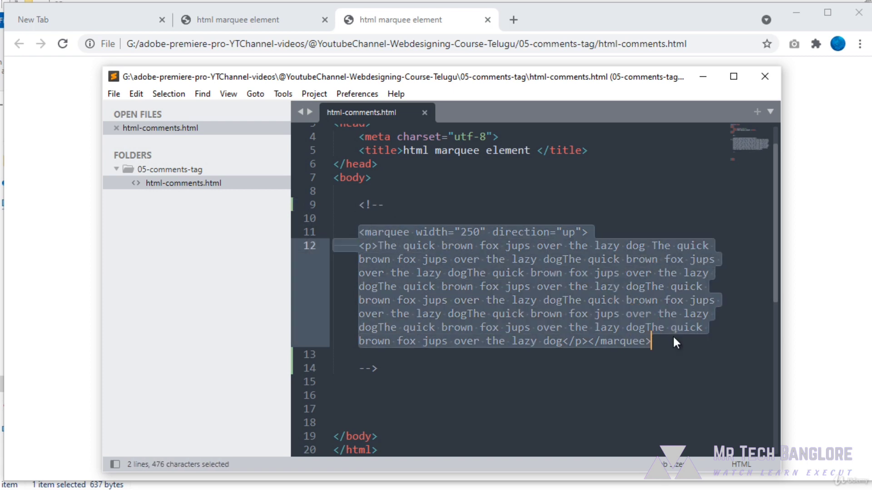
mouse_move(382, 19)
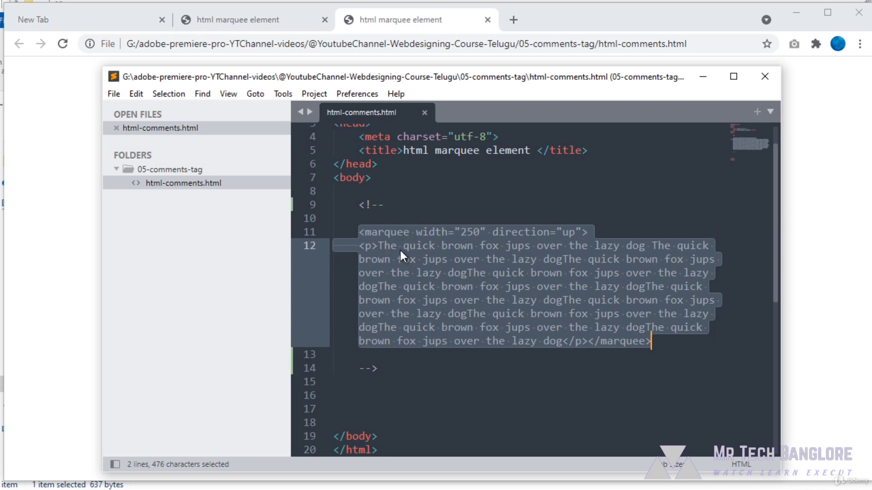
left_click(427, 20)
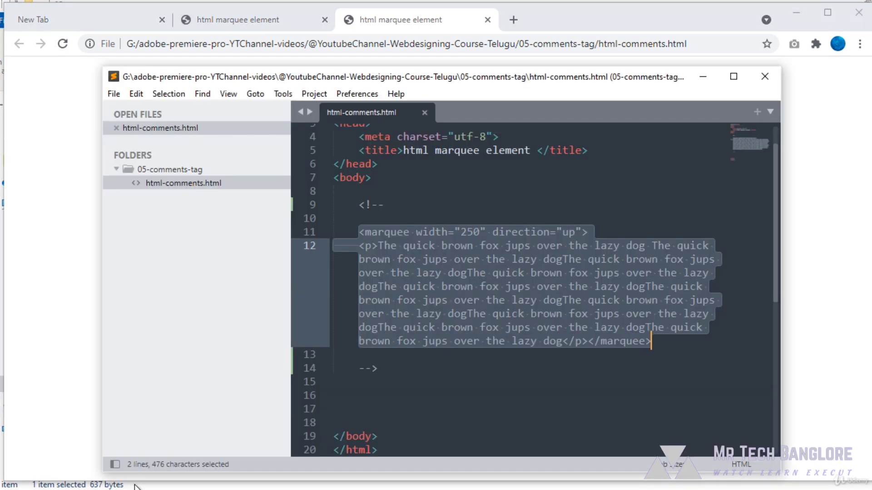
mouse_move(376, 295)
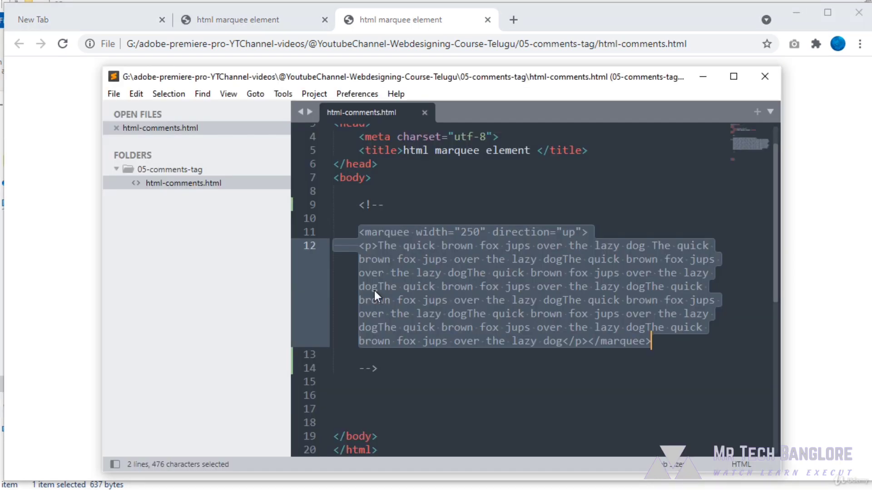